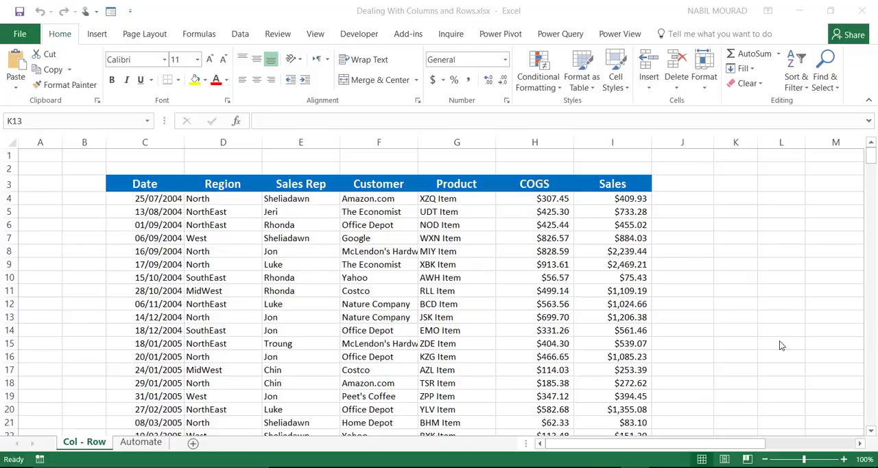
mouse_move(730, 328)
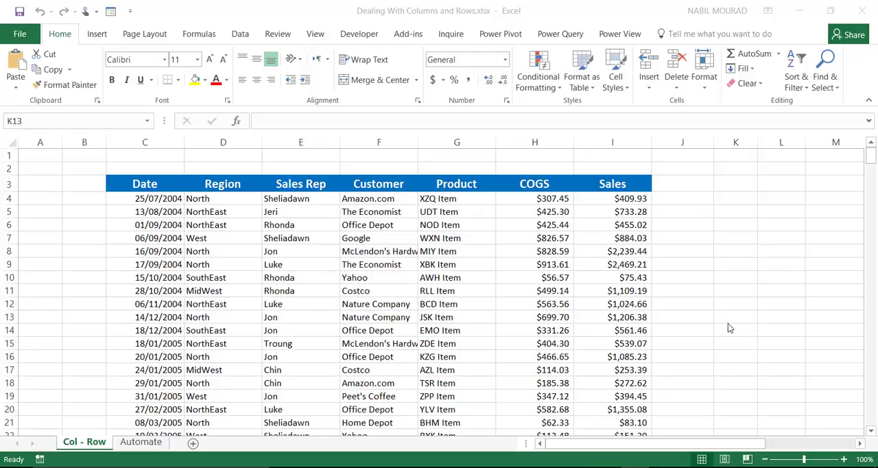
mouse_move(739, 324)
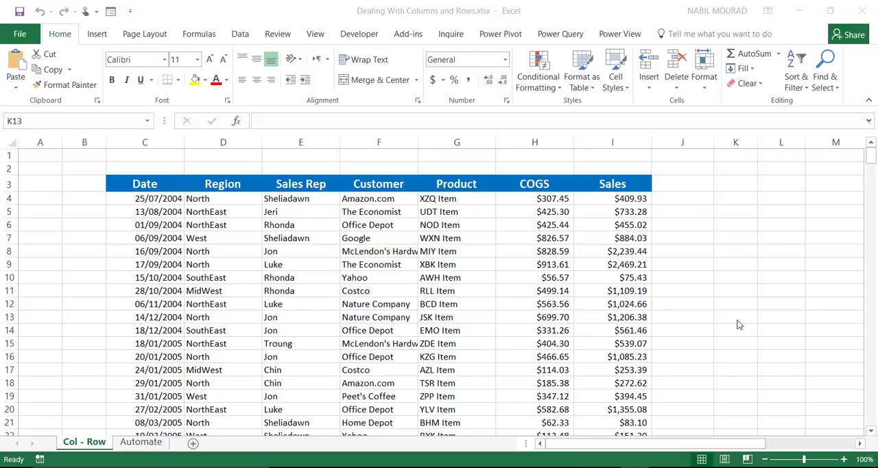
mouse_move(766, 302)
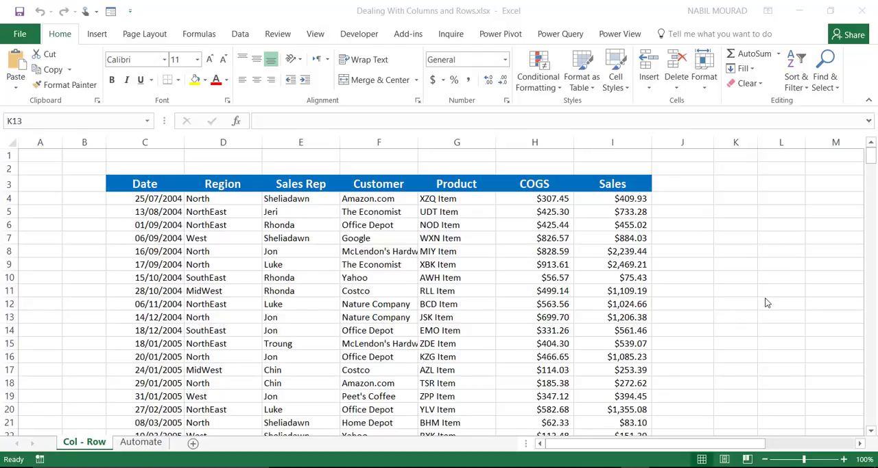
Select the Name Box to enter address A150 and jump down to row 150.
click(735, 316)
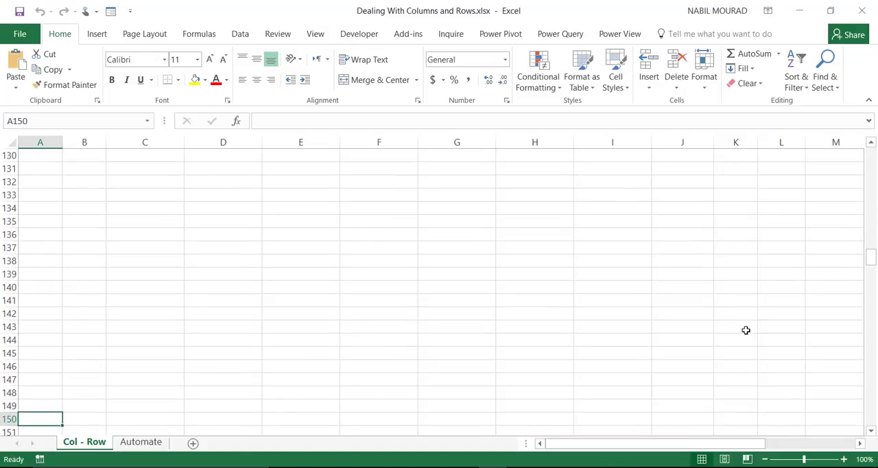
mouse_move(751, 319)
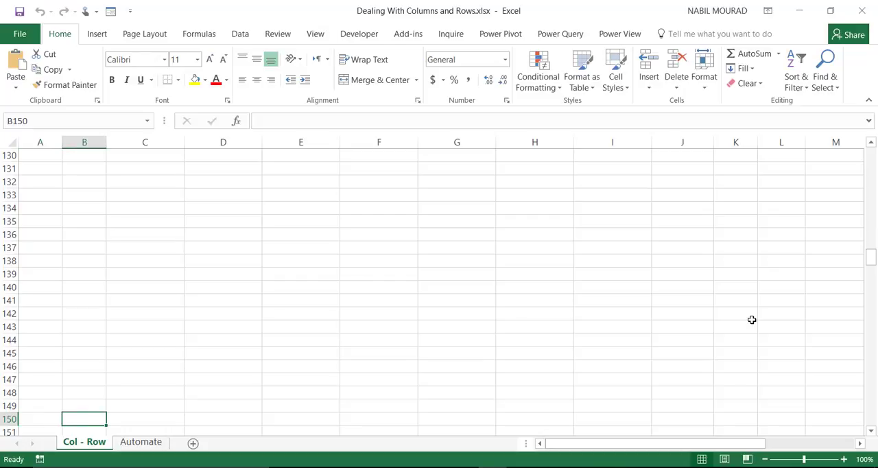
From C151 jump to the last cell XFD1048576 with Ctrl+arrows, then Ctrl+Home back to A1.
click(148, 420)
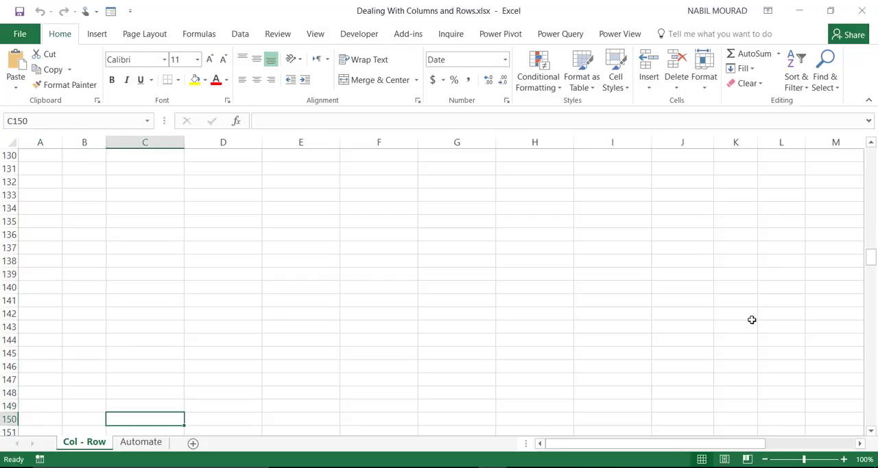
key(Down)
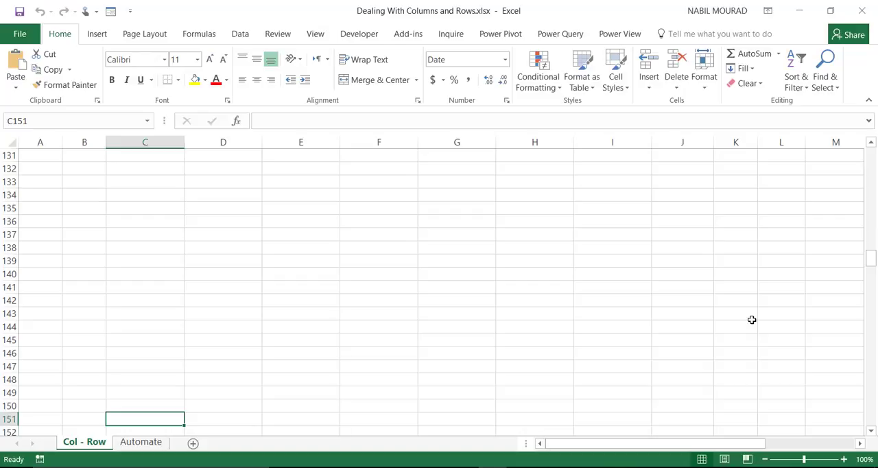
key(Ctrl+Right)
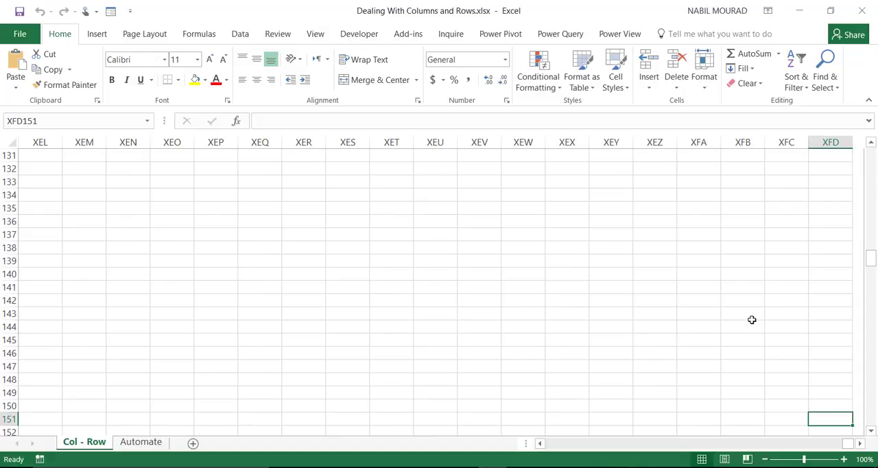
key(Ctrl+Down)
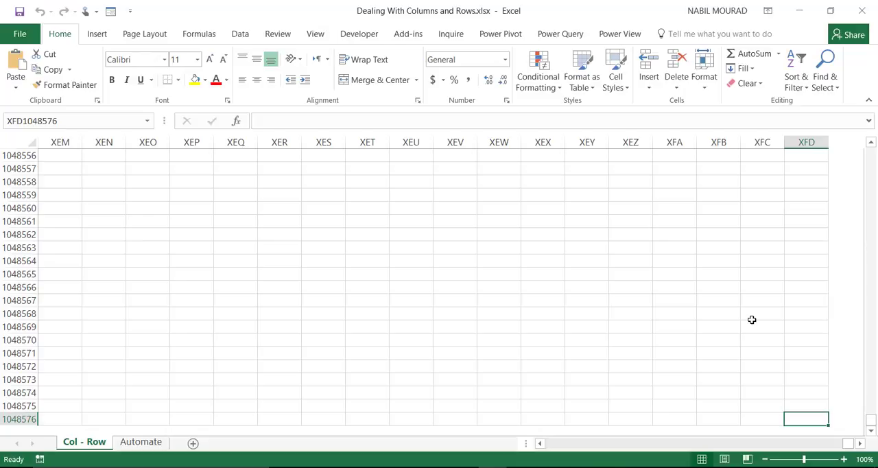
key(ctrl+Home)
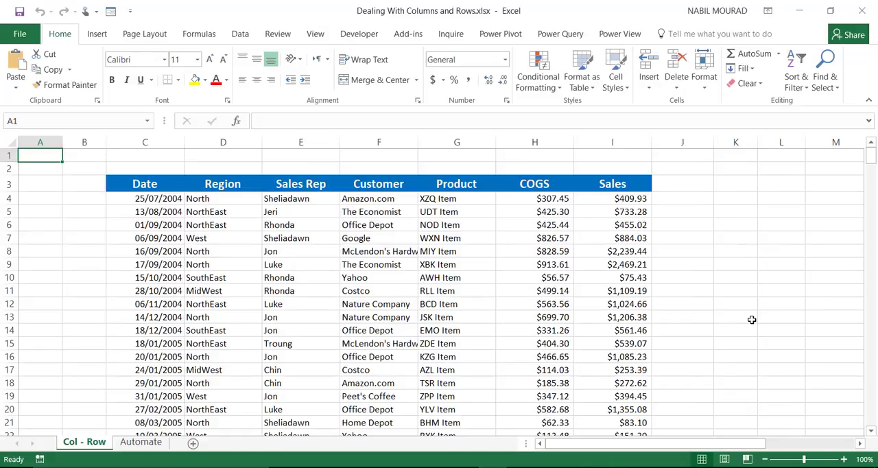
mouse_move(714, 314)
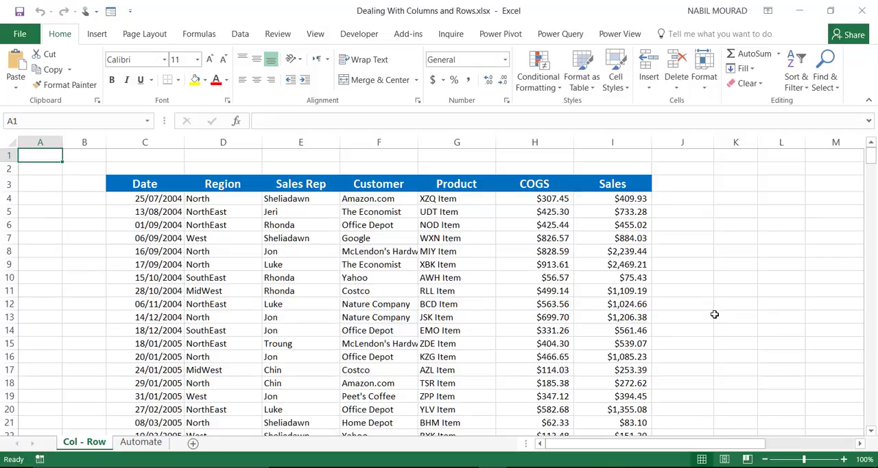
mouse_move(727, 318)
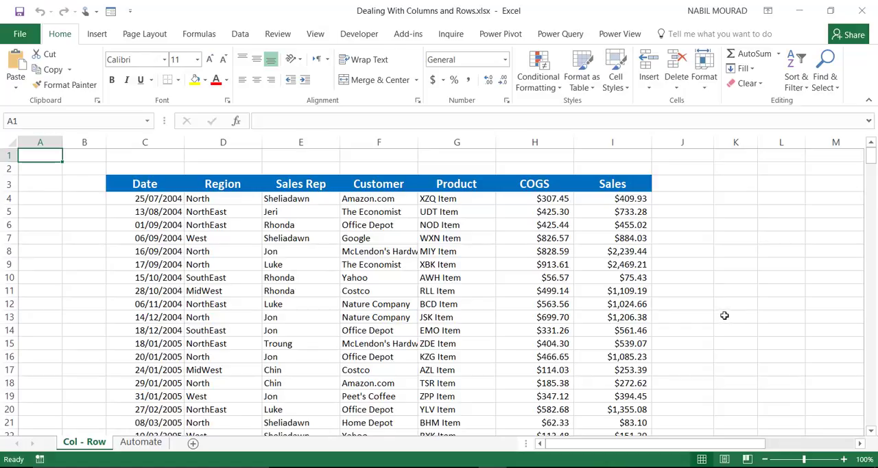
mouse_move(724, 335)
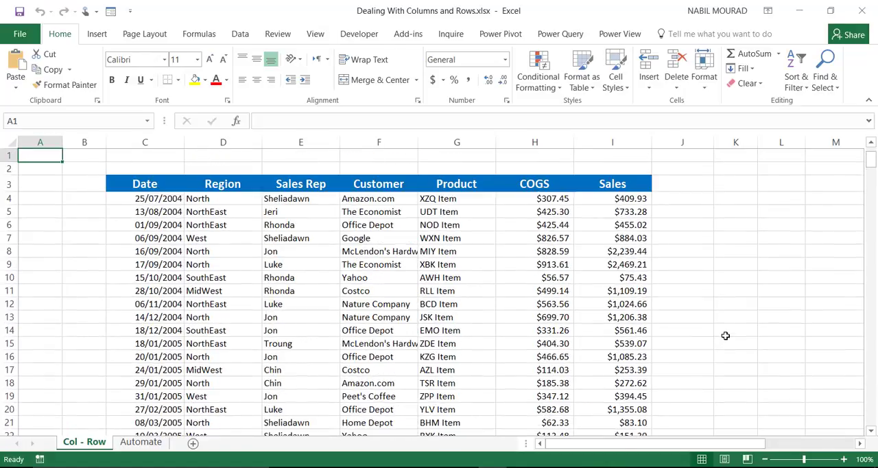
Autoscroll right, left and down until empty columns L–AC and rows 7 onward are in view.
scroll(down, 3)
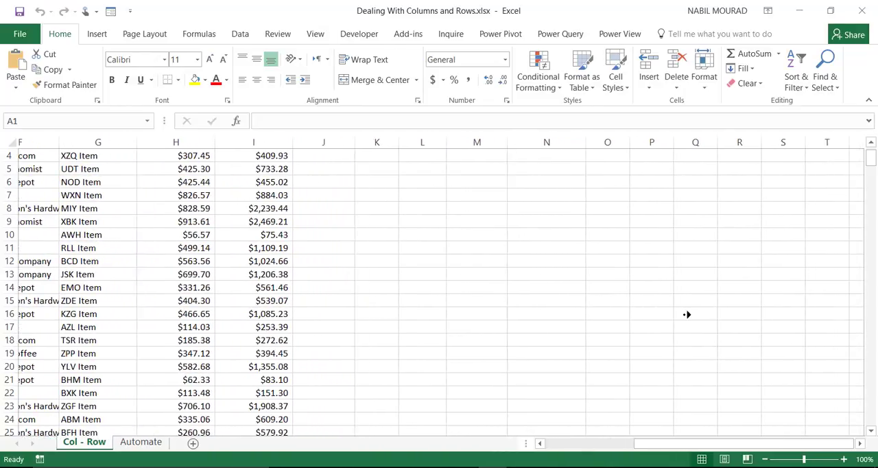
scroll(right, 3)
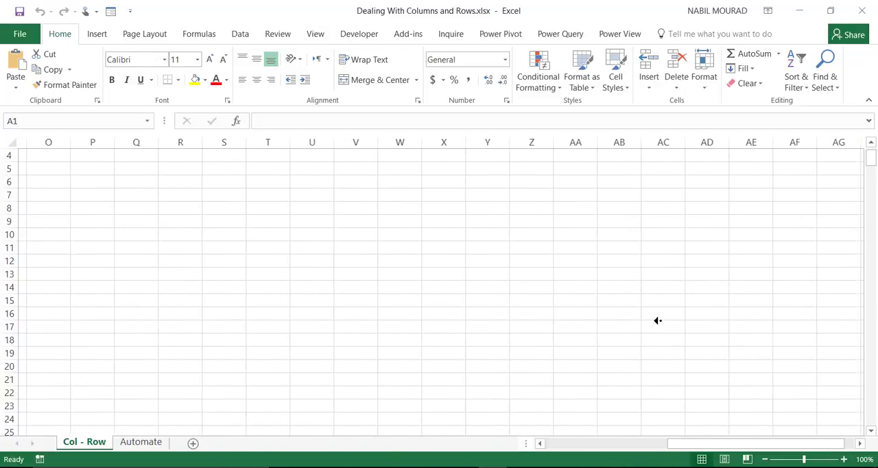
scroll(left, 3)
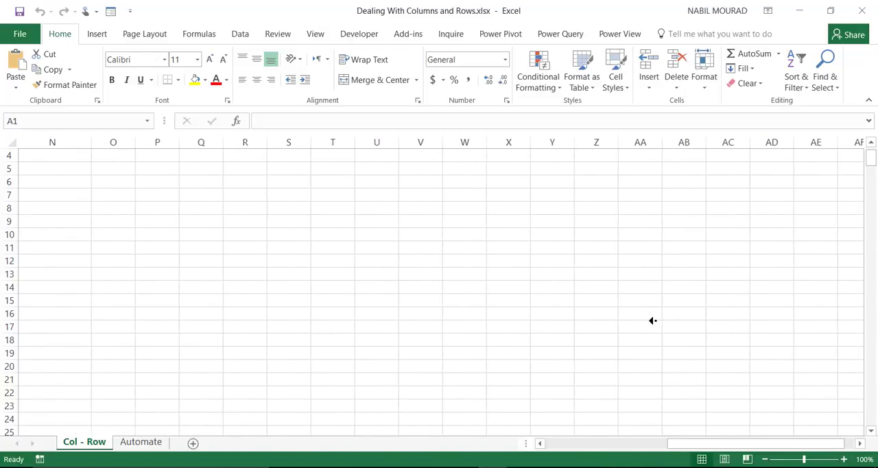
scroll(left, 3)
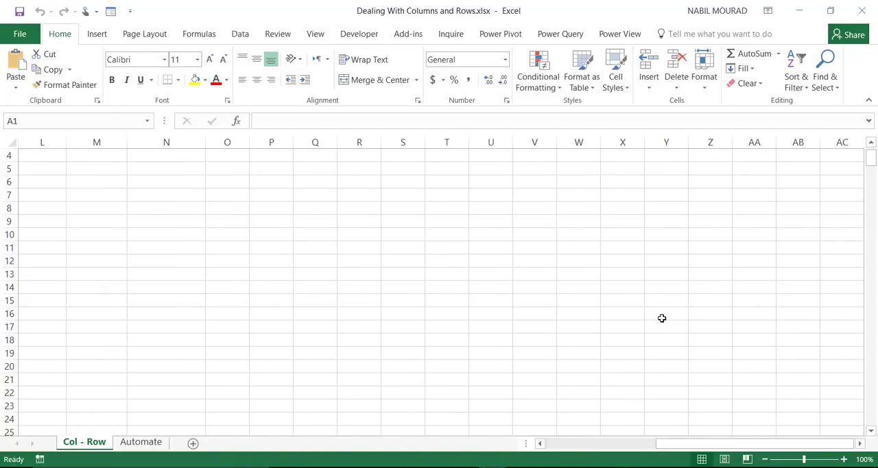
scroll(down, 3)
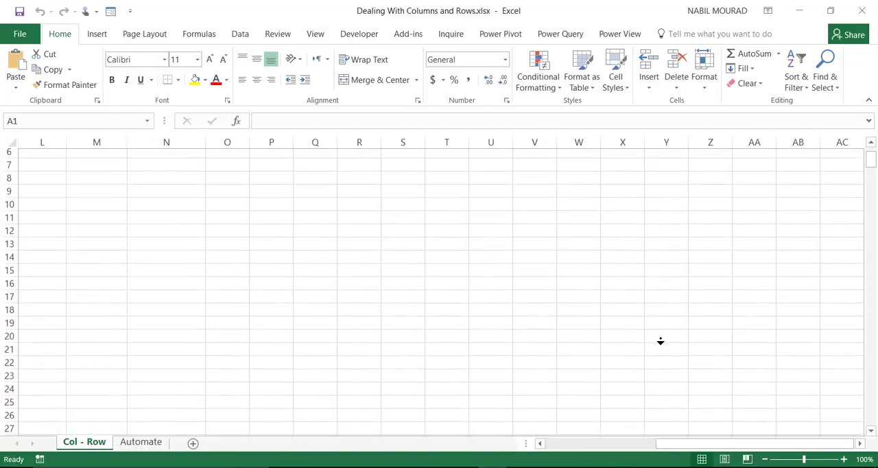
scroll(down, 3)
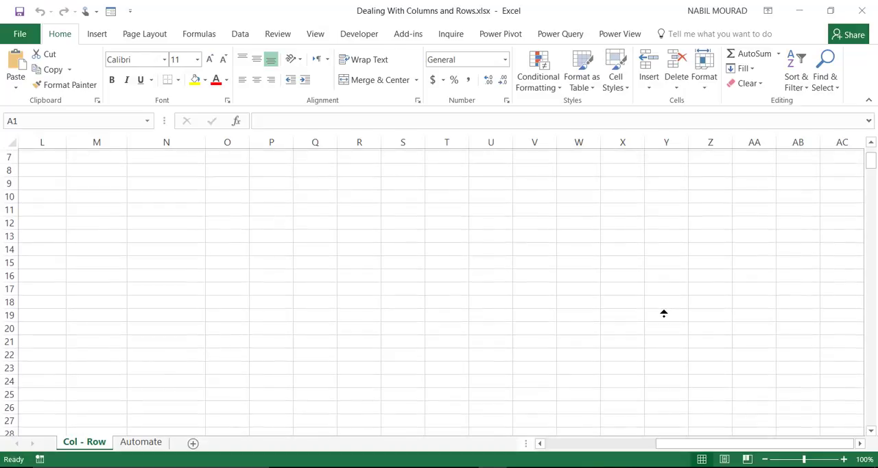